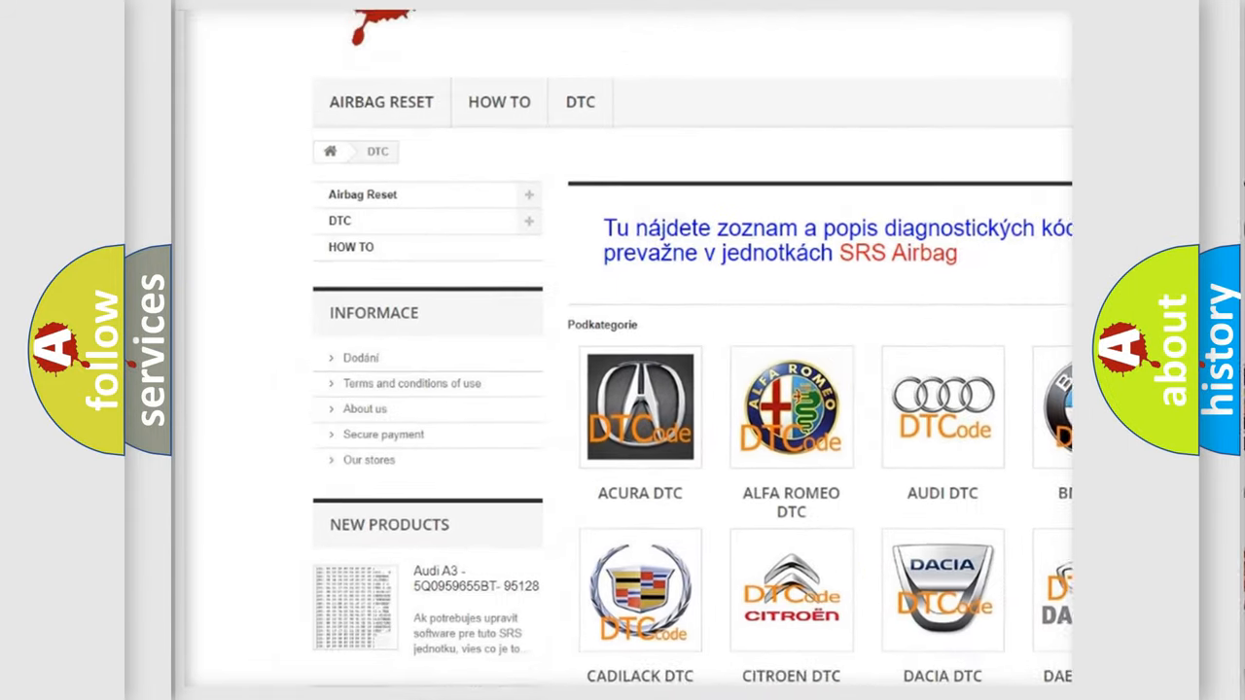
scroll("down", 3)
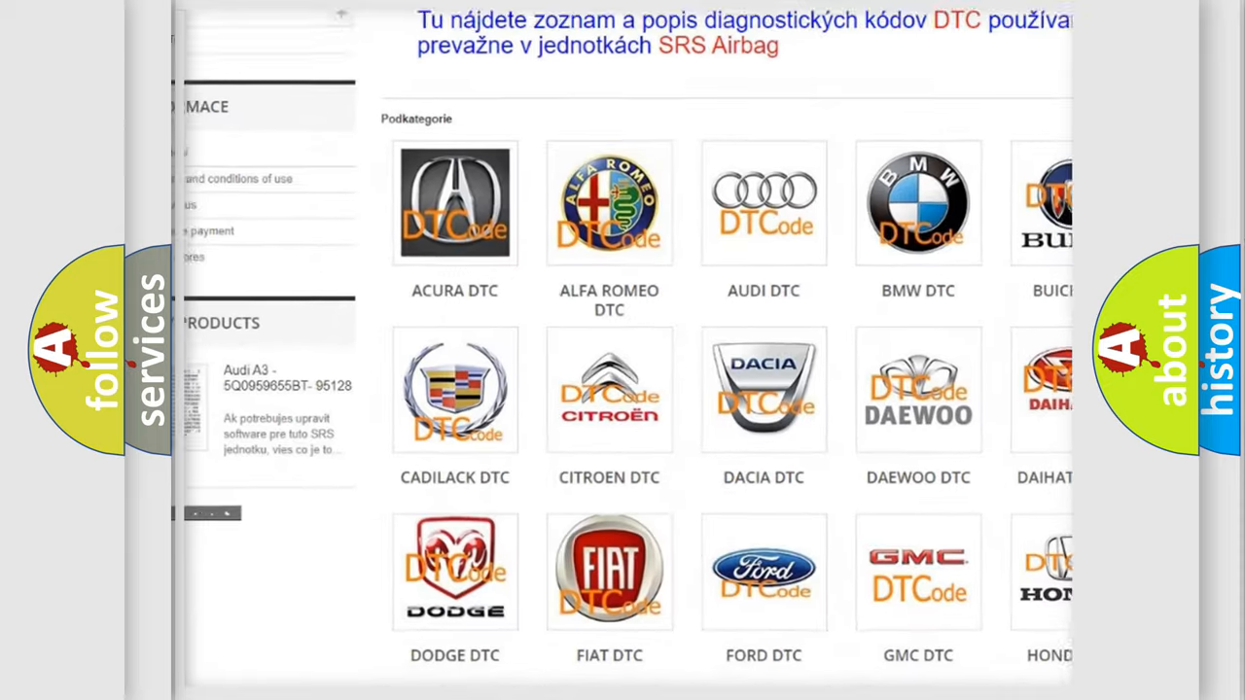
scroll("down", 3)
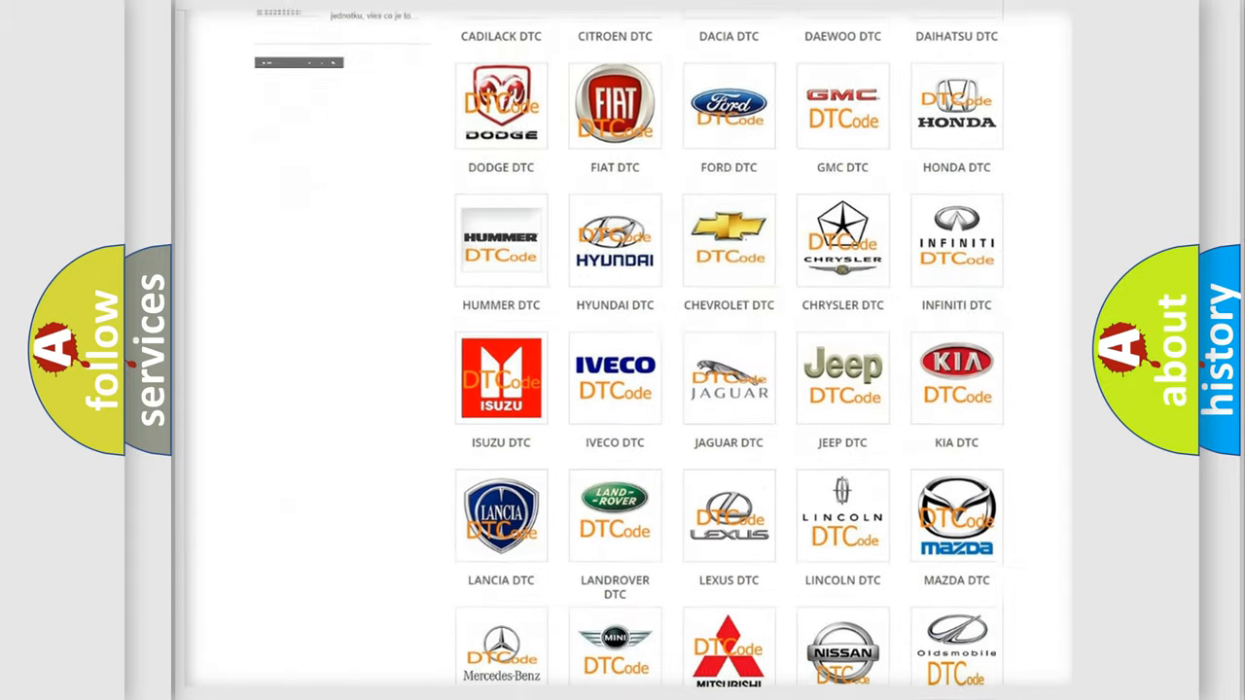
scroll("down", 3)
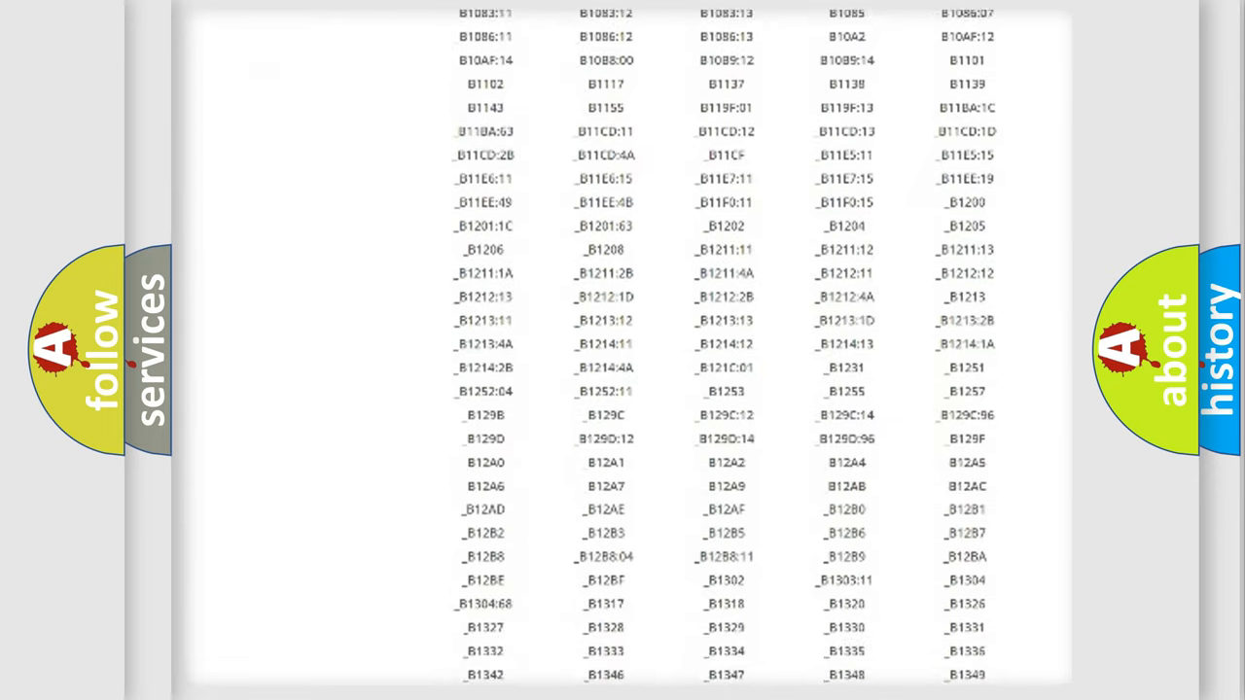
scroll("down", 3)
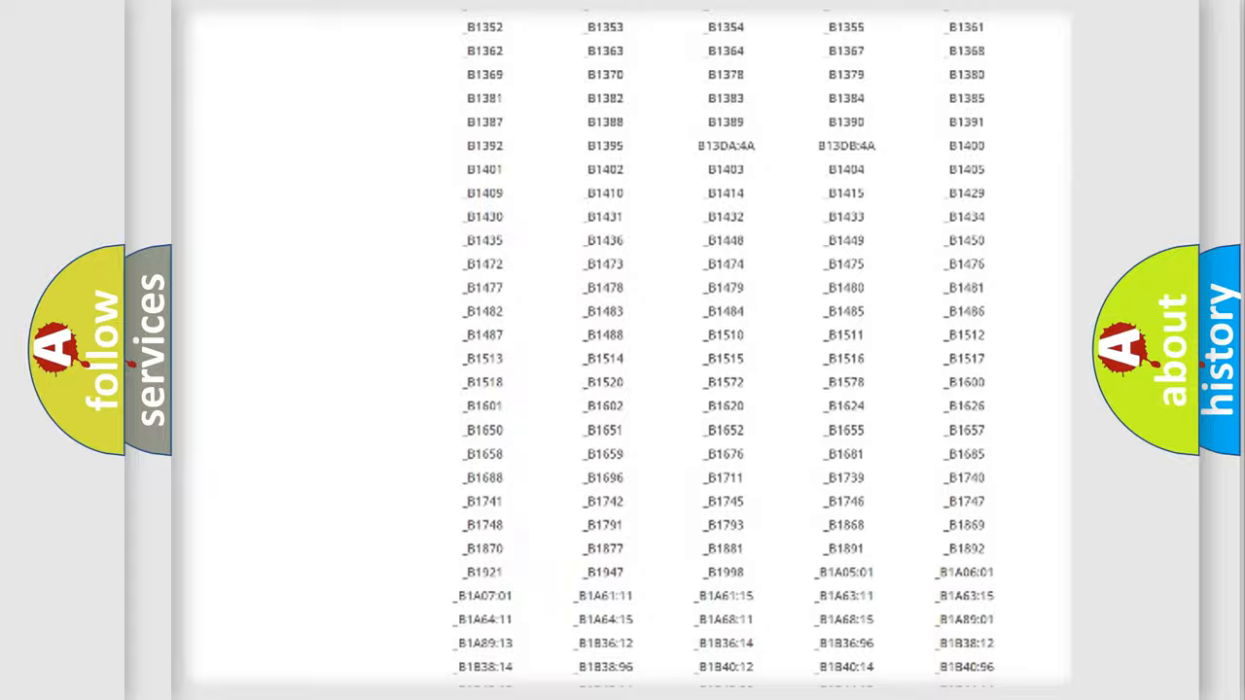